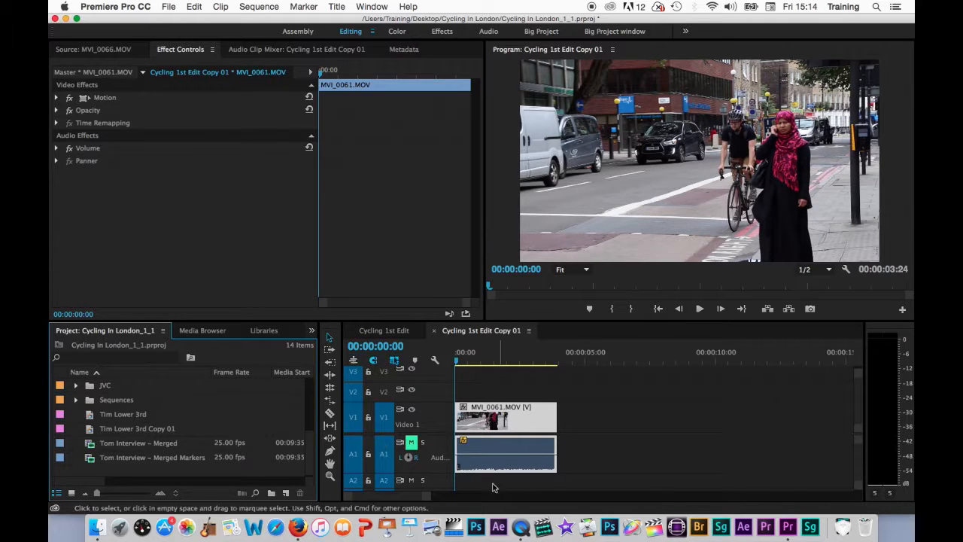
{"action": "mouse_move", "coordinate": [515, 402]}
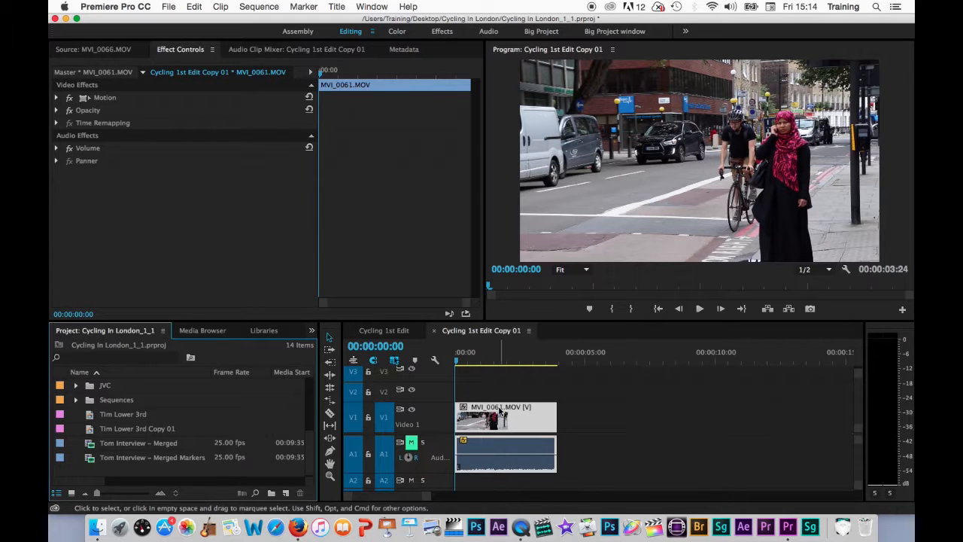
{"action": "mouse_move", "coordinate": [503, 419]}
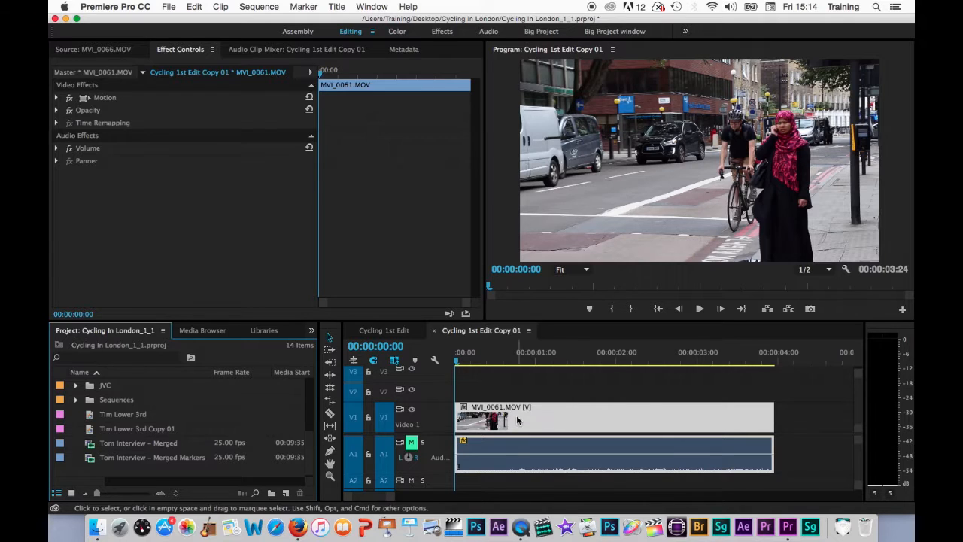
Step: Select the MVI_0061 clip so its properties appear in Effect Controls
{"action": "left_click", "coordinate": [466, 351]}
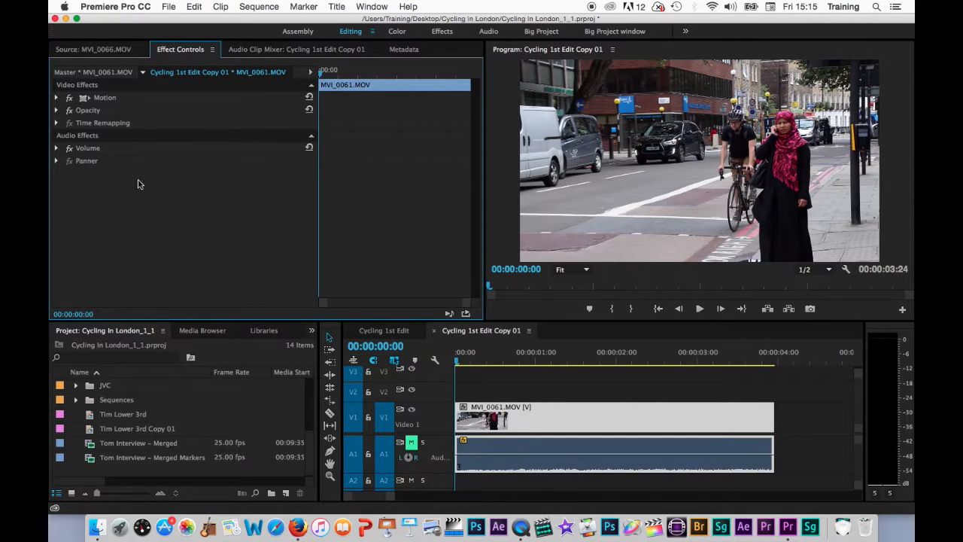
{"action": "mouse_move", "coordinate": [103, 146]}
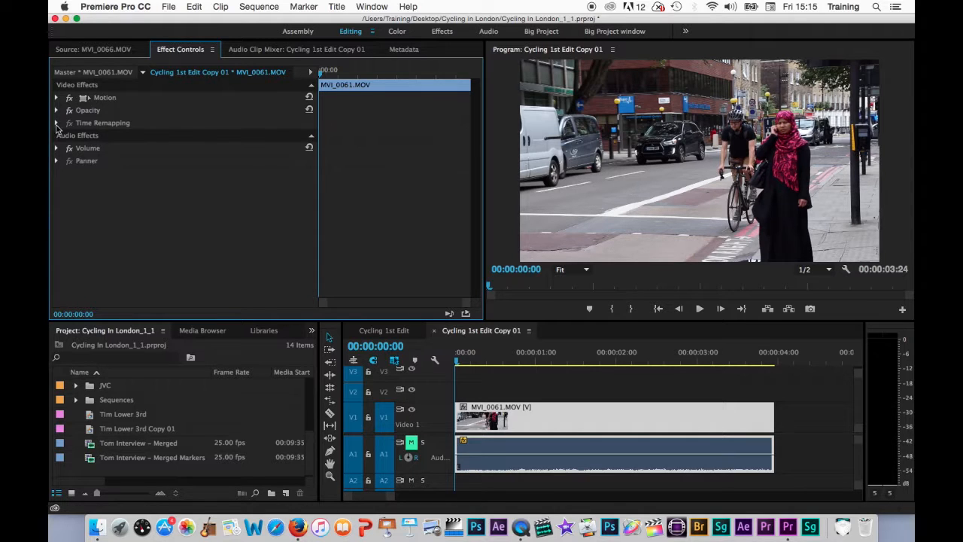
Step: Expand Time Remapping in Effect Controls to reveal the Speed settings
{"action": "left_click", "coordinate": [56, 123]}
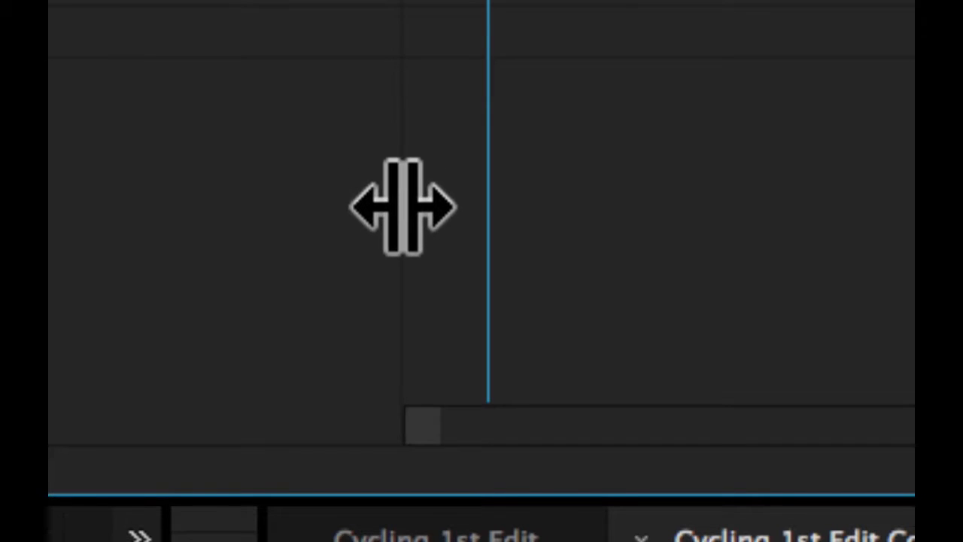
{"action": "mouse_move", "coordinate": [338, 219]}
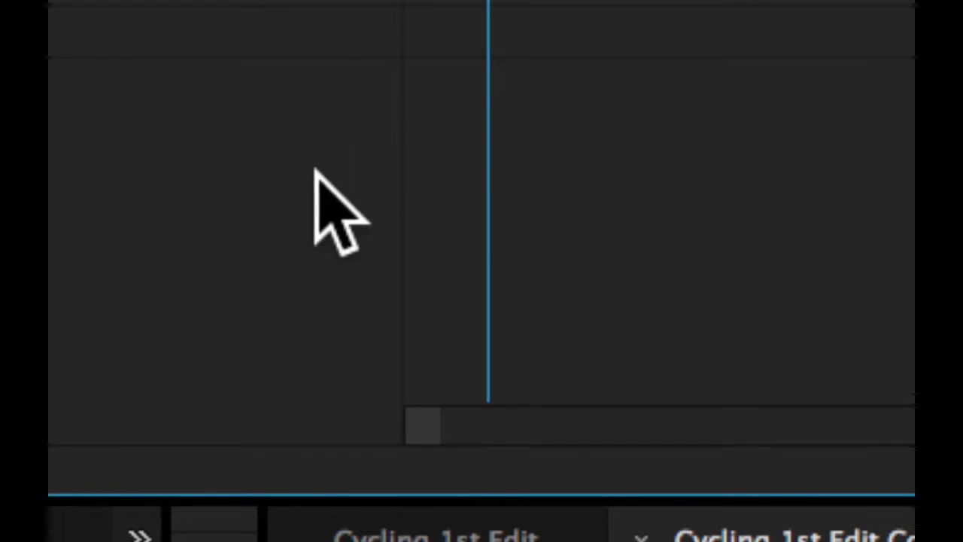
{"action": "mouse_move", "coordinate": [429, 255]}
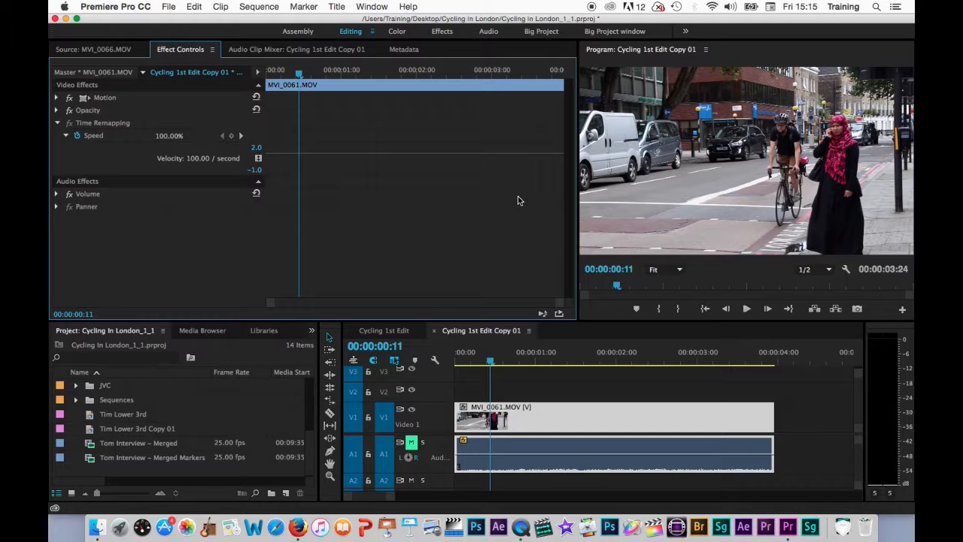
{"action": "mouse_move", "coordinate": [365, 170]}
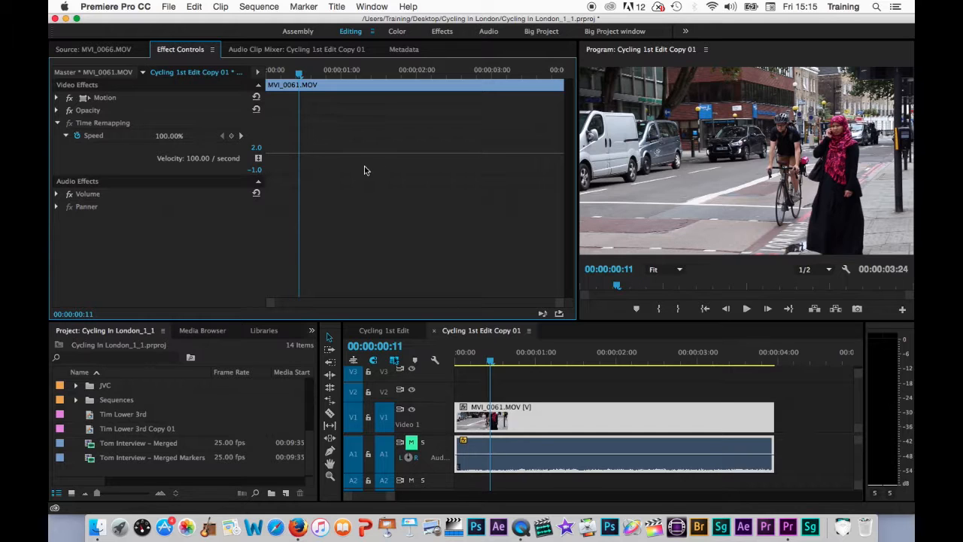
{"action": "mouse_move", "coordinate": [335, 164]}
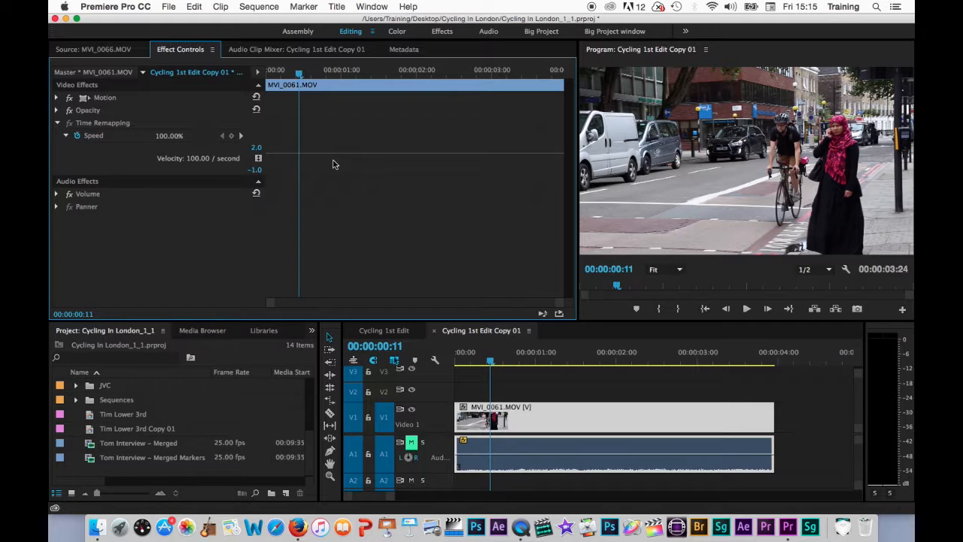
{"action": "mouse_move", "coordinate": [272, 192]}
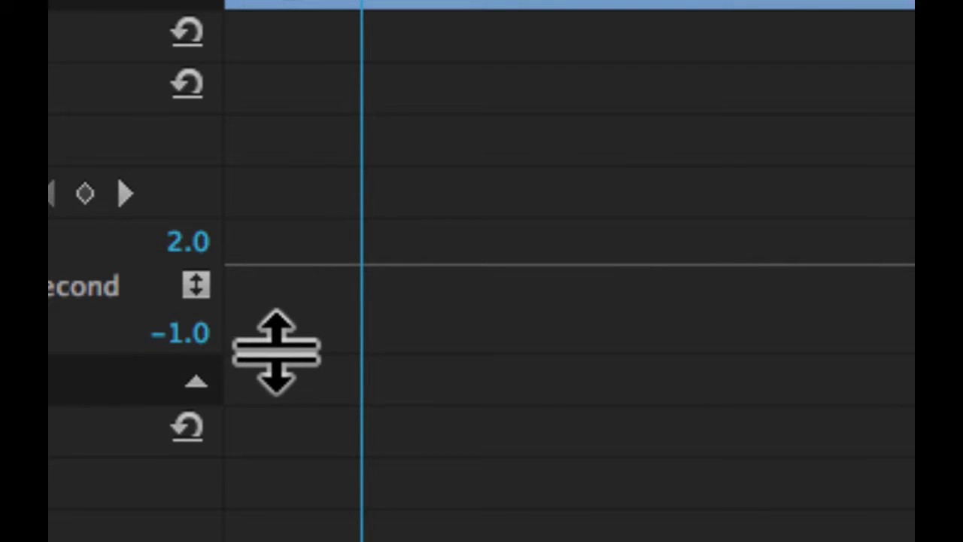
{"action": "mouse_move", "coordinate": [285, 384]}
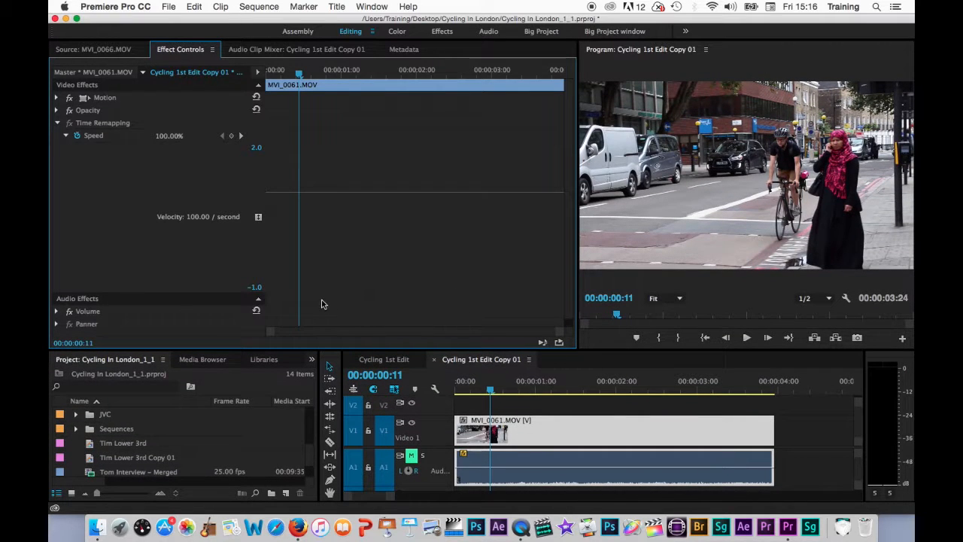
{"action": "scroll", "scroll_direction": "down", "scroll_amount": 3}
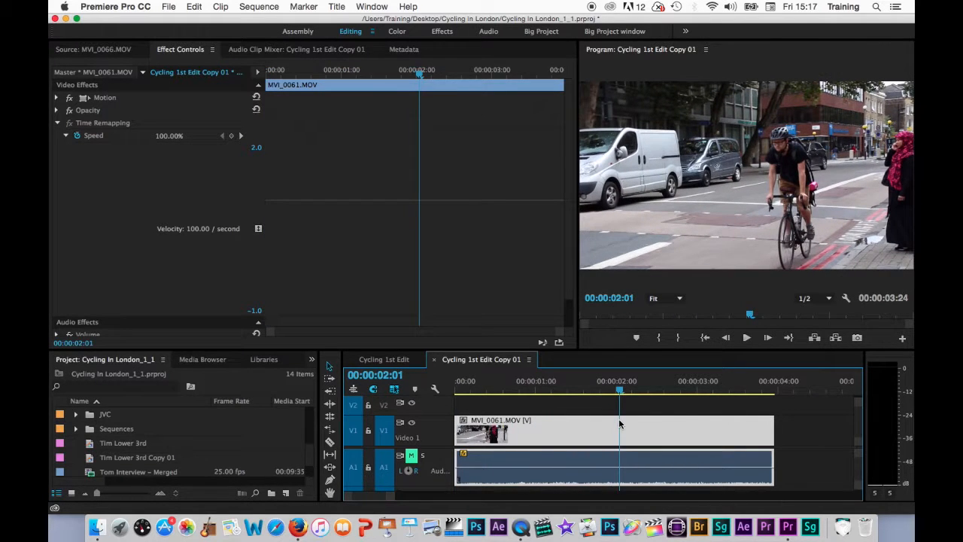
{"action": "left_click", "coordinate": [692, 389]}
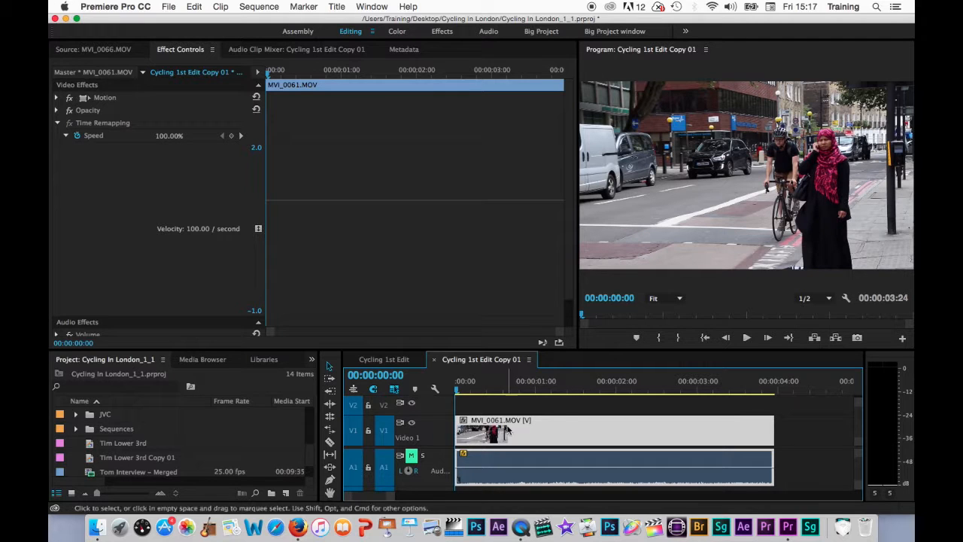
Step: Place the playhead at the first speed-change point and add a Speed keyframe there
{"action": "left_click", "coordinate": [506, 389]}
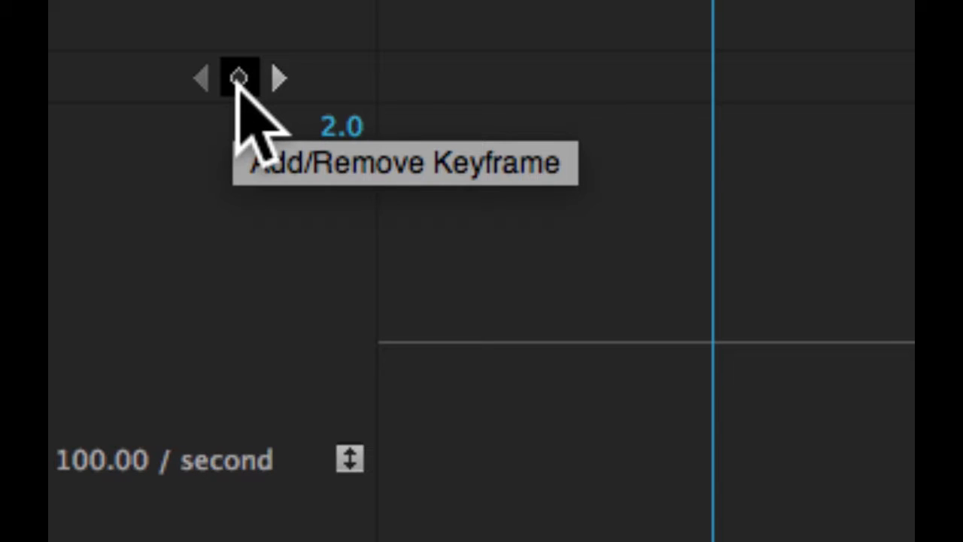
{"action": "left_click", "coordinate": [238, 78]}
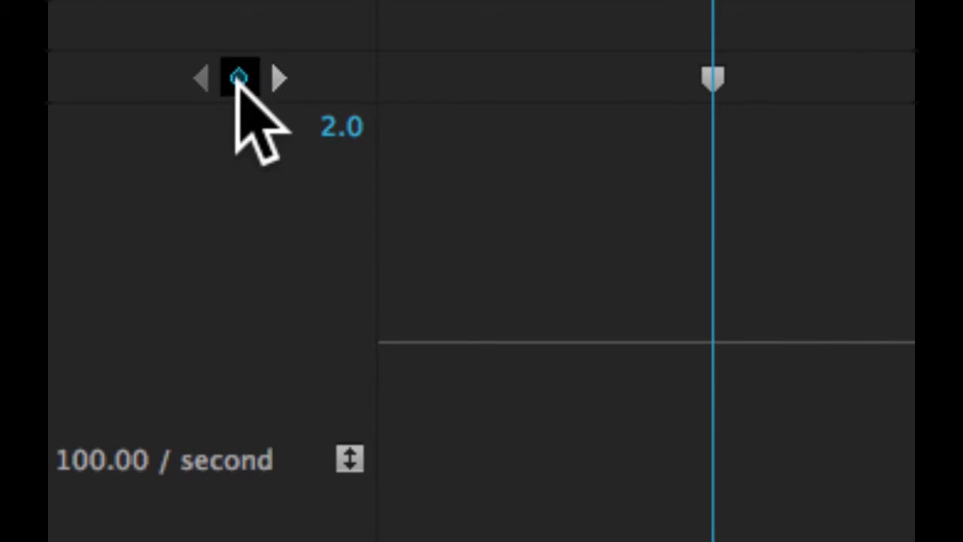
{"action": "left_click", "coordinate": [239, 77]}
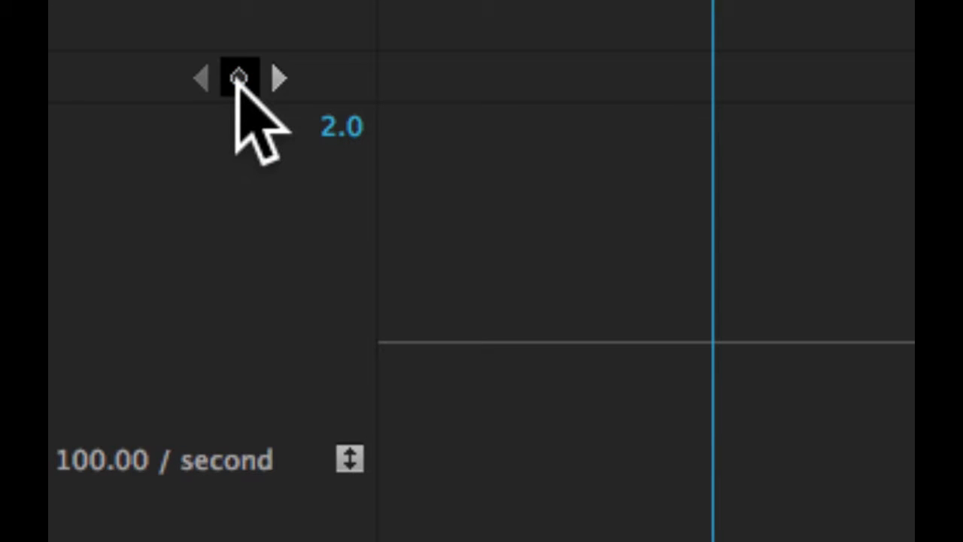
{"action": "left_click", "coordinate": [239, 78]}
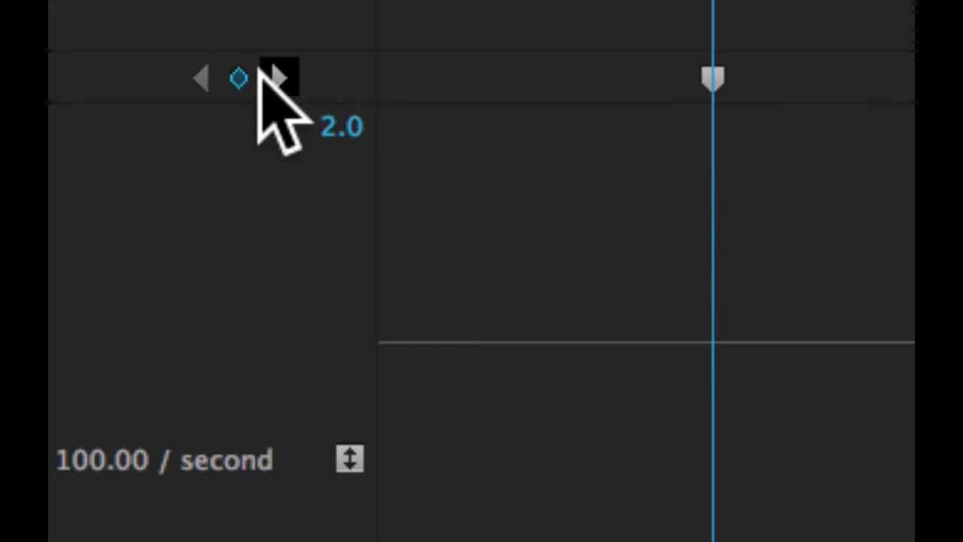
{"action": "mouse_move", "coordinate": [280, 77]}
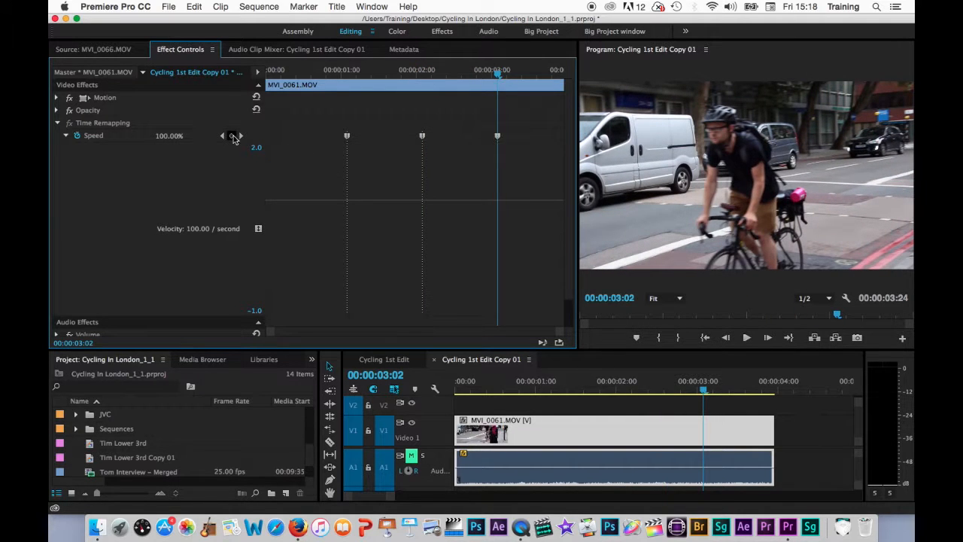
{"action": "mouse_move", "coordinate": [285, 185]}
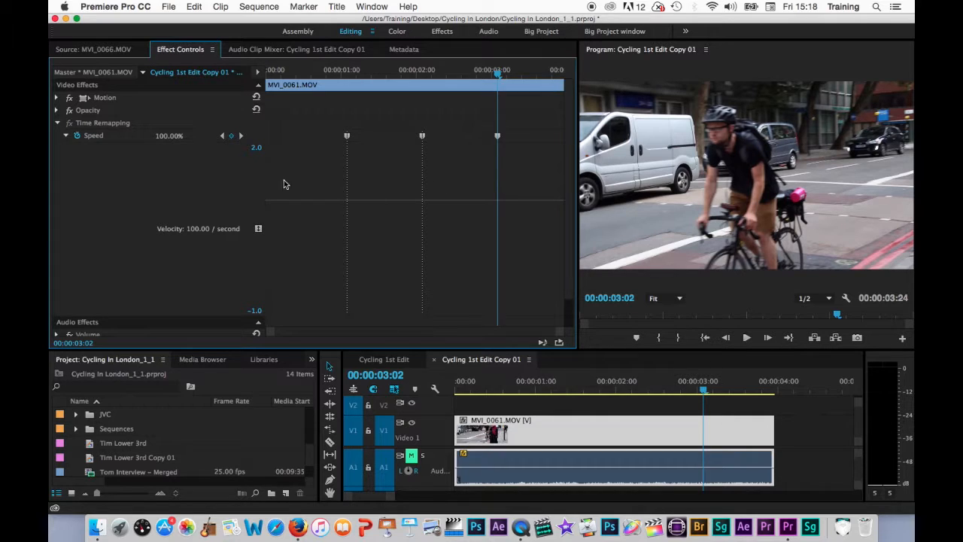
{"action": "mouse_move", "coordinate": [351, 165]}
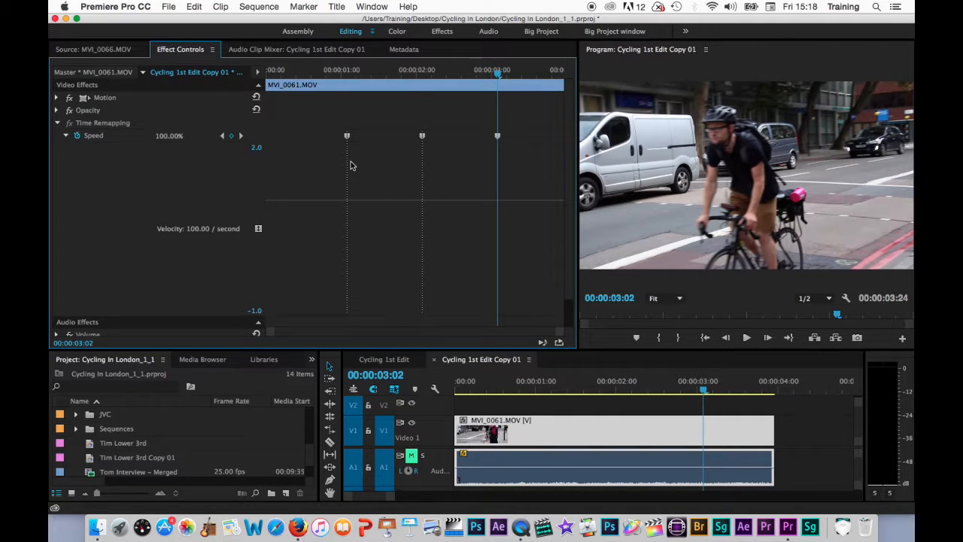
{"action": "mouse_move", "coordinate": [418, 176]}
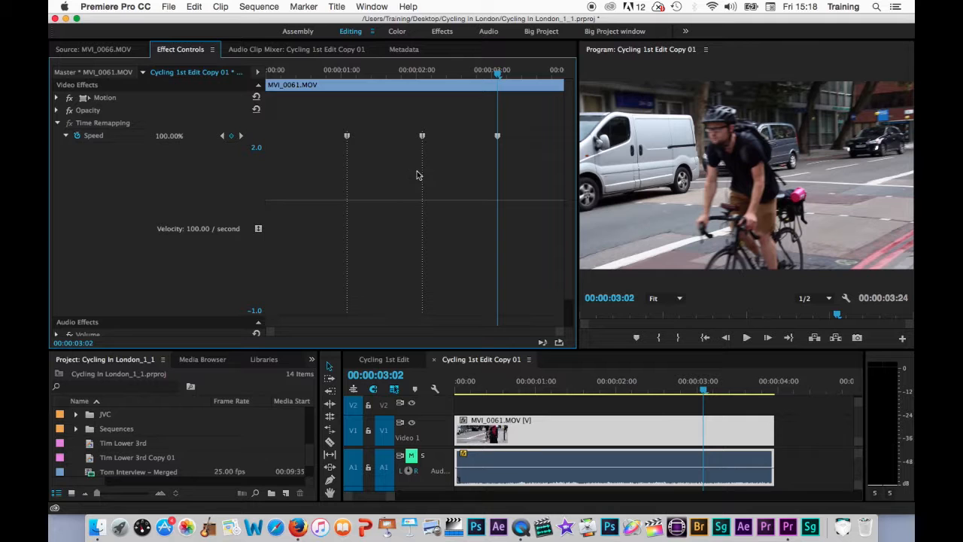
{"action": "mouse_move", "coordinate": [514, 170]}
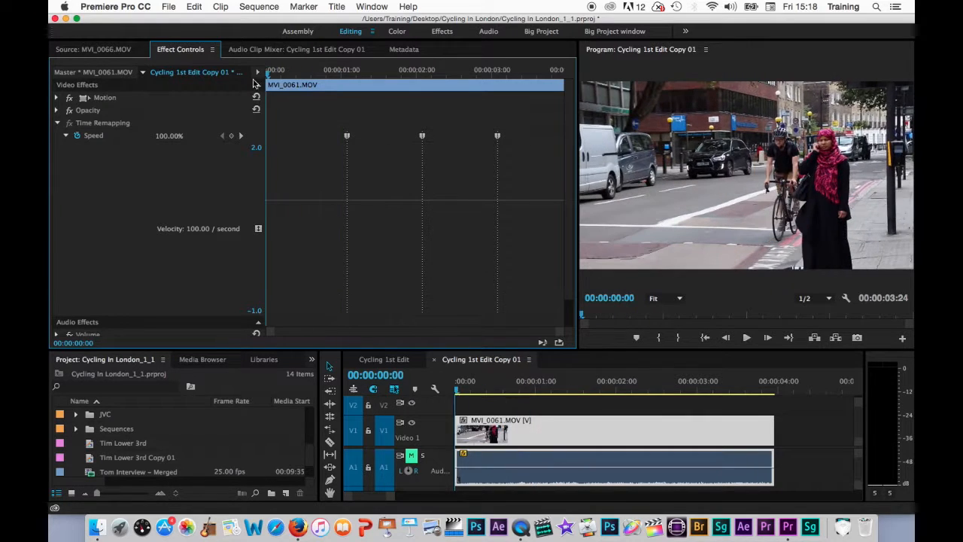
{"action": "mouse_move", "coordinate": [292, 205]}
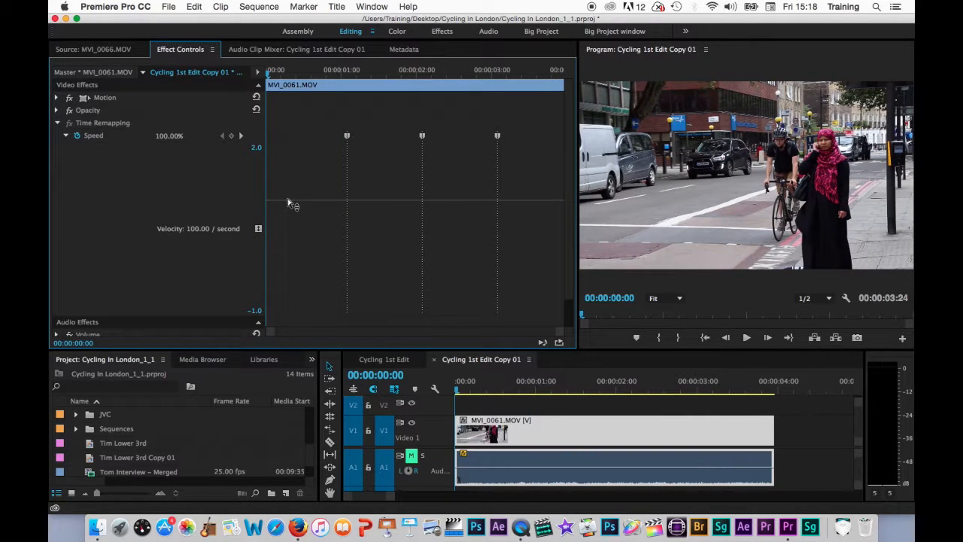
{"action": "mouse_move", "coordinate": [316, 220]}
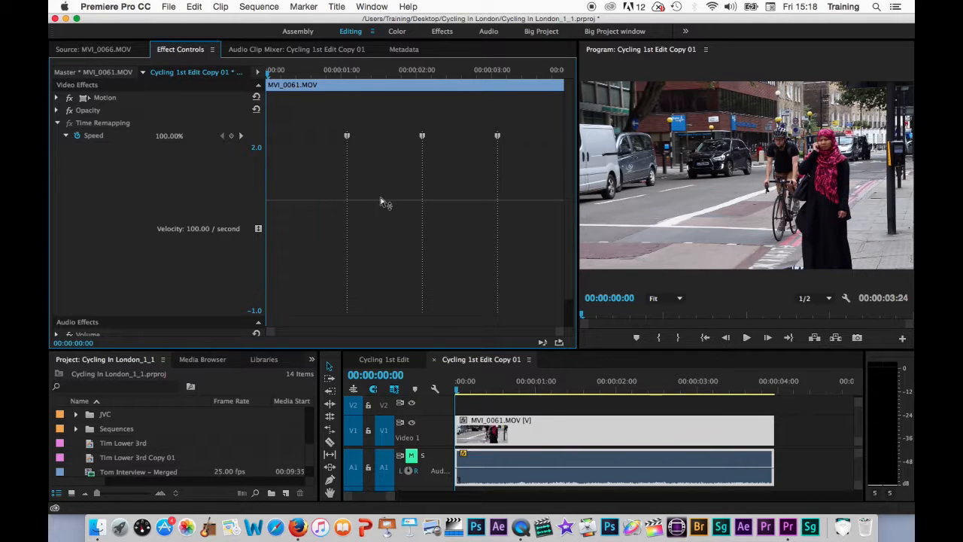
{"action": "mouse_move", "coordinate": [303, 154]}
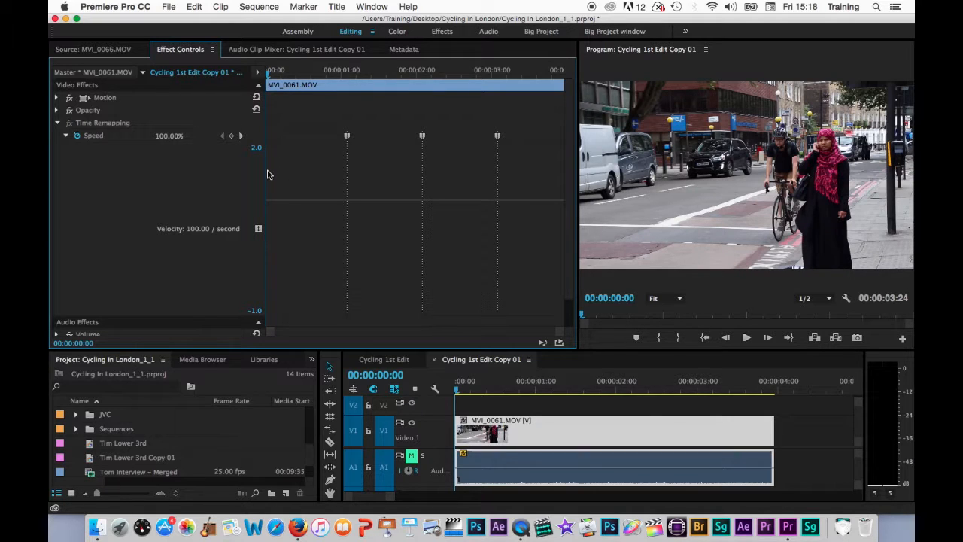
{"action": "mouse_move", "coordinate": [197, 134]}
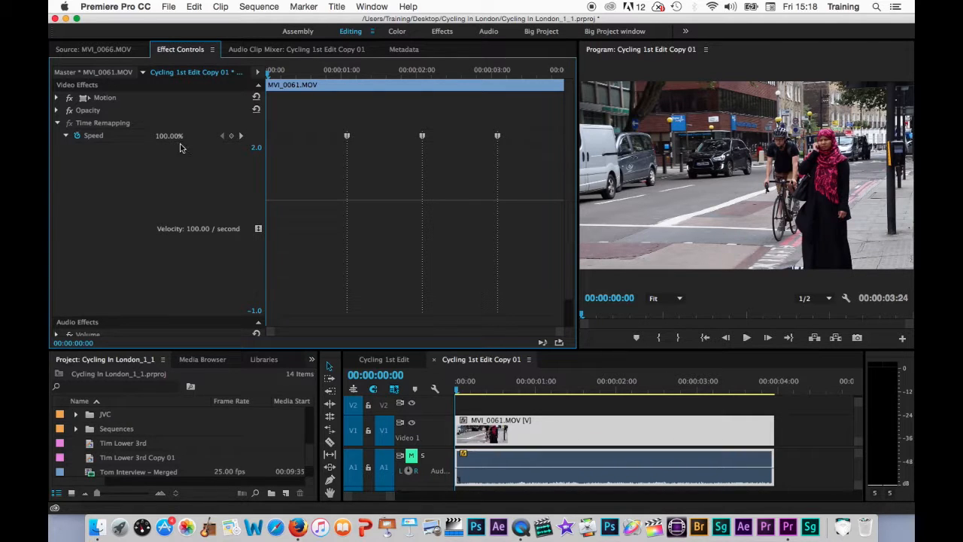
{"action": "mouse_move", "coordinate": [194, 160]}
{"action": "type", "text": "175"}
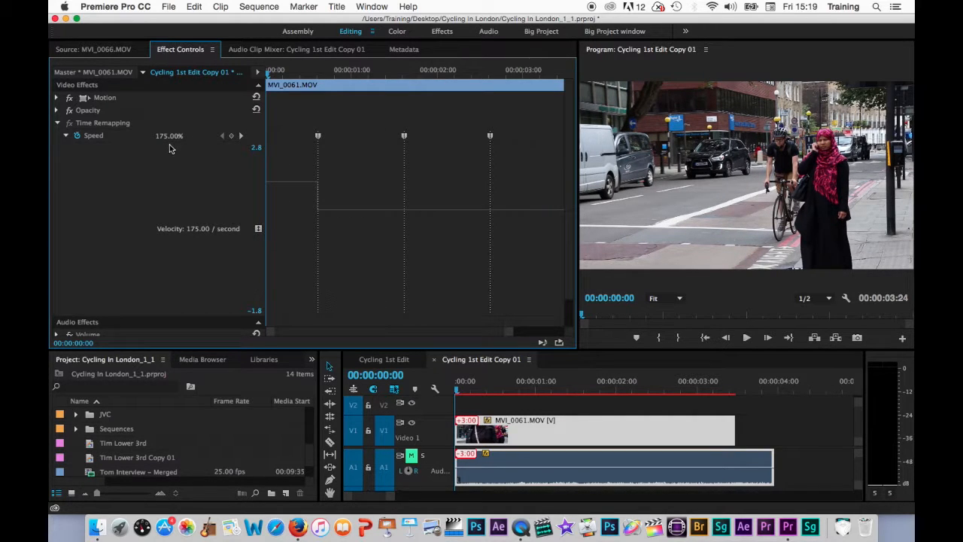
{"action": "mouse_move", "coordinate": [275, 188]}
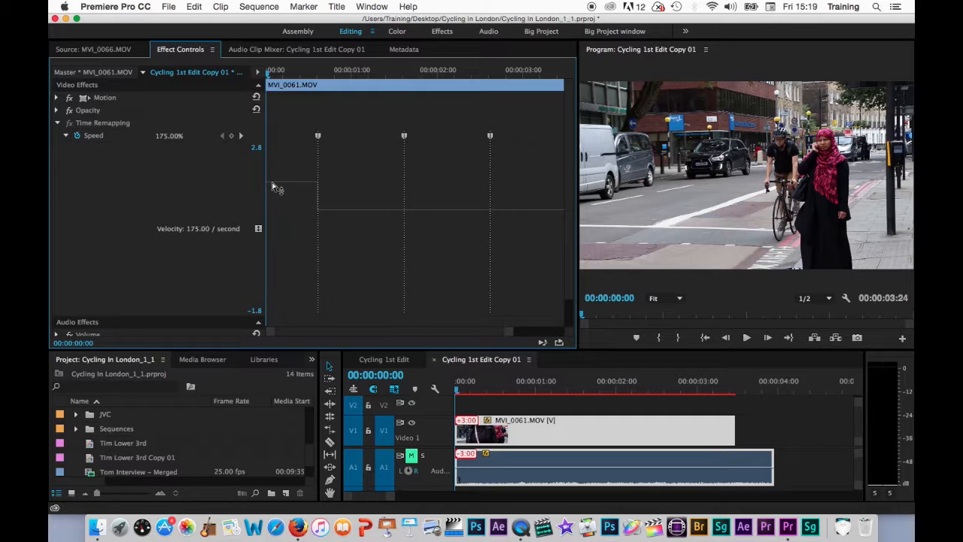
Step: Raise the opening section's Time Remapping speed to 200%
{"action": "left_click_drag", "start_coordinate": [271, 211], "coordinate": [271, 188]}
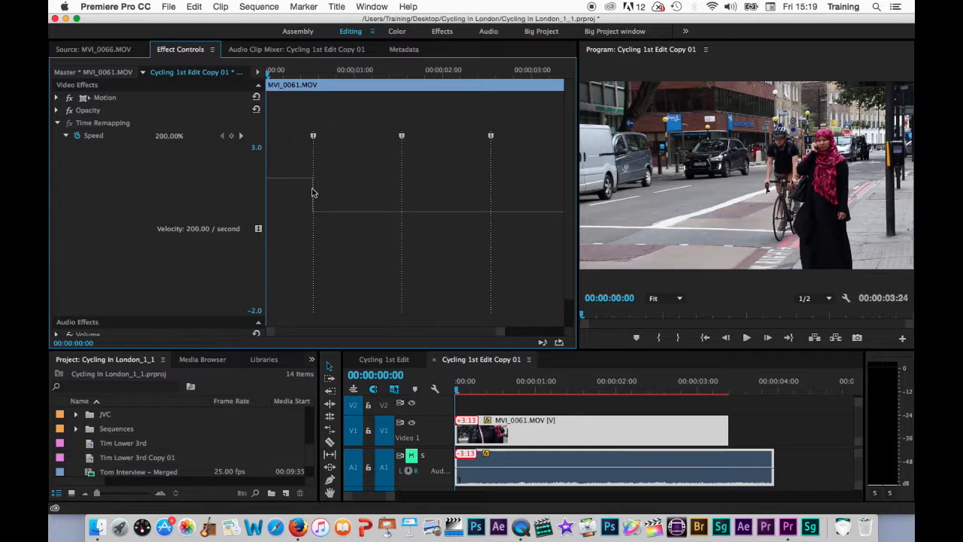
{"action": "mouse_move", "coordinate": [306, 190]}
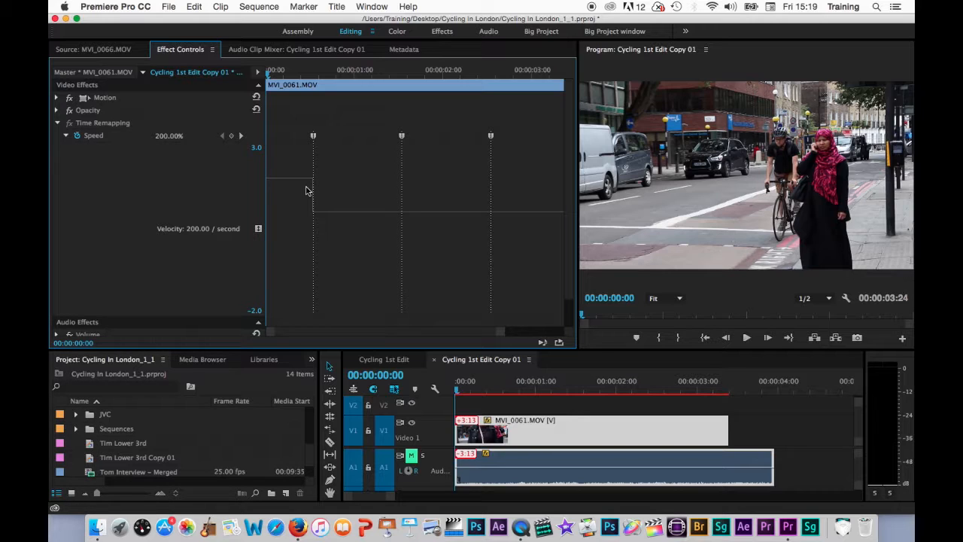
{"action": "mouse_move", "coordinate": [324, 197]}
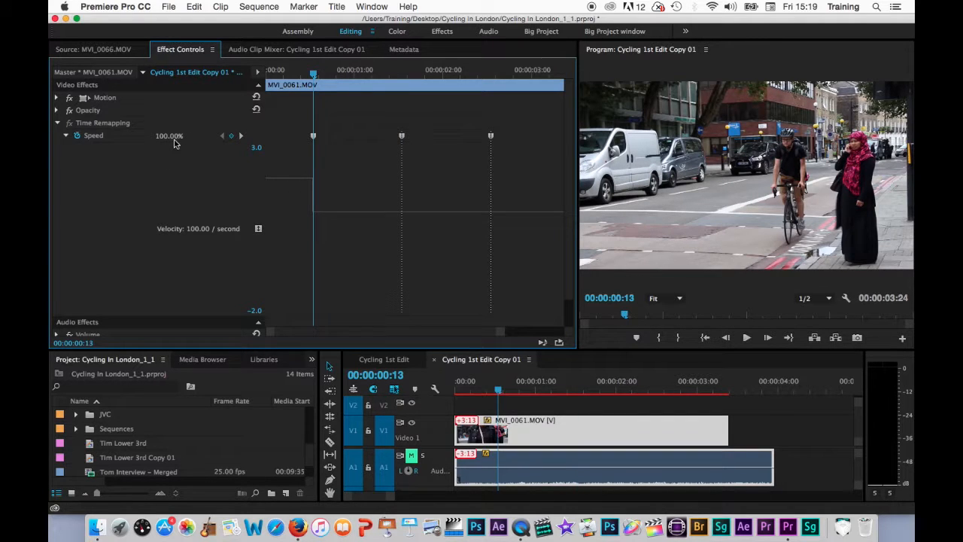
{"action": "mouse_move", "coordinate": [354, 230]}
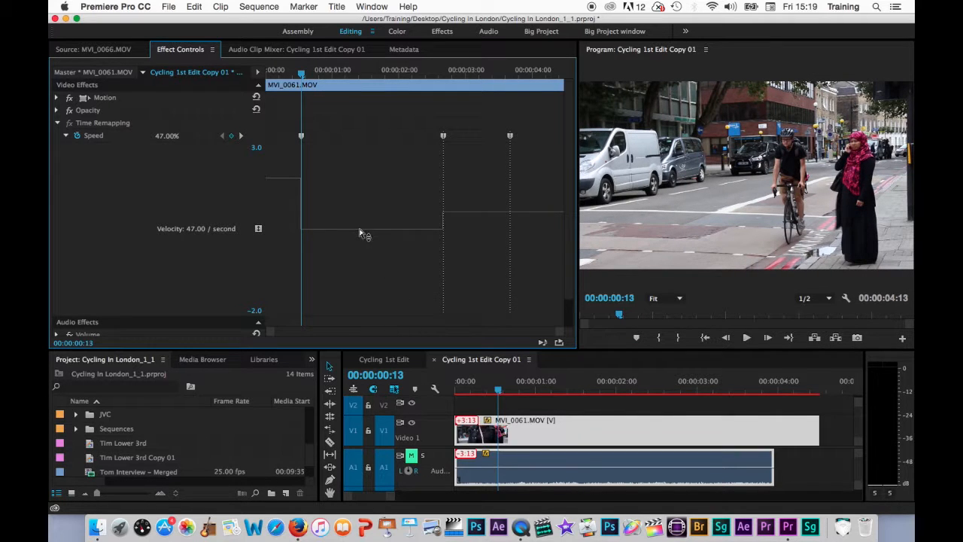
Step: Pull the second speed section down to 47%
{"action": "left_click_drag", "start_coordinate": [365, 229], "coordinate": [364, 245]}
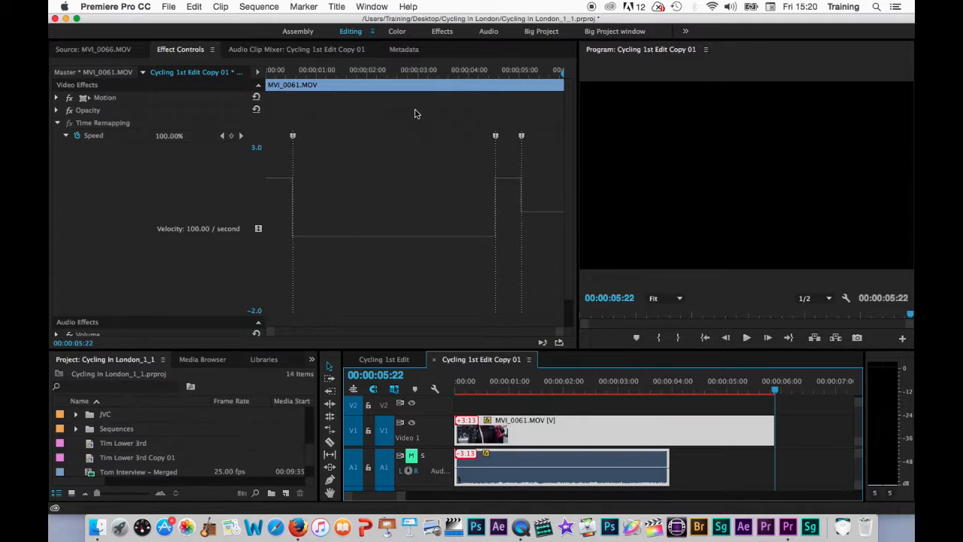
{"action": "mouse_move", "coordinate": [280, 179]}
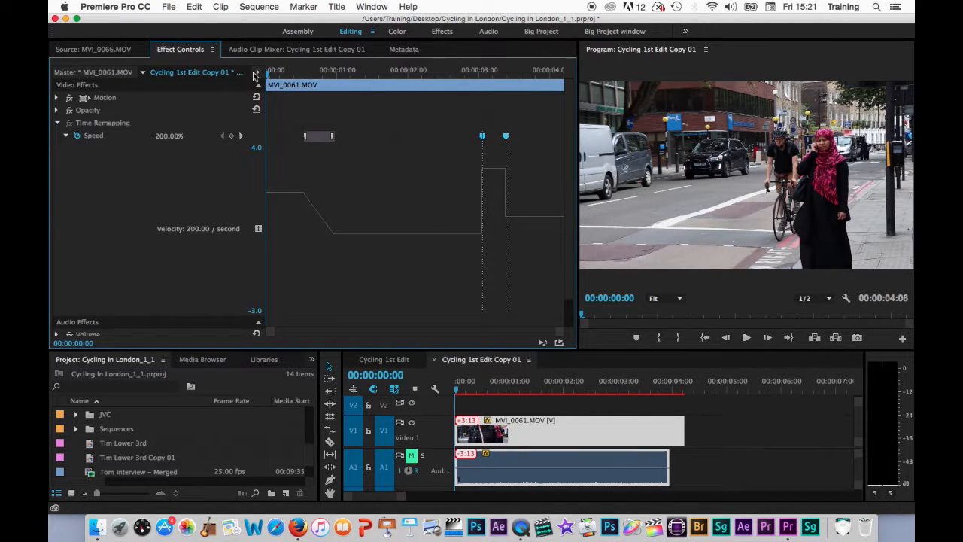
Step: Work on the Time Remapping speed keyframes to start gradual ramps
{"action": "left_click", "coordinate": [746, 337]}
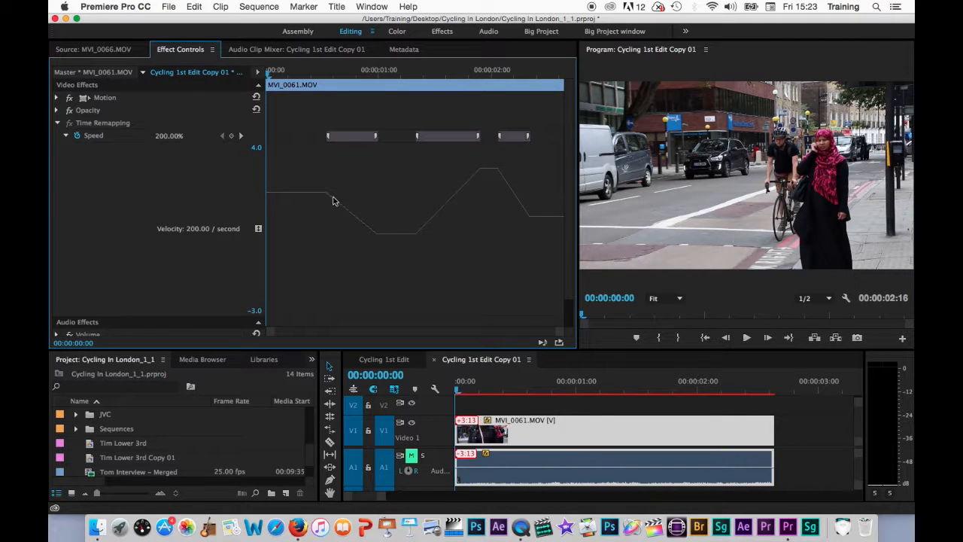
{"action": "mouse_move", "coordinate": [482, 194]}
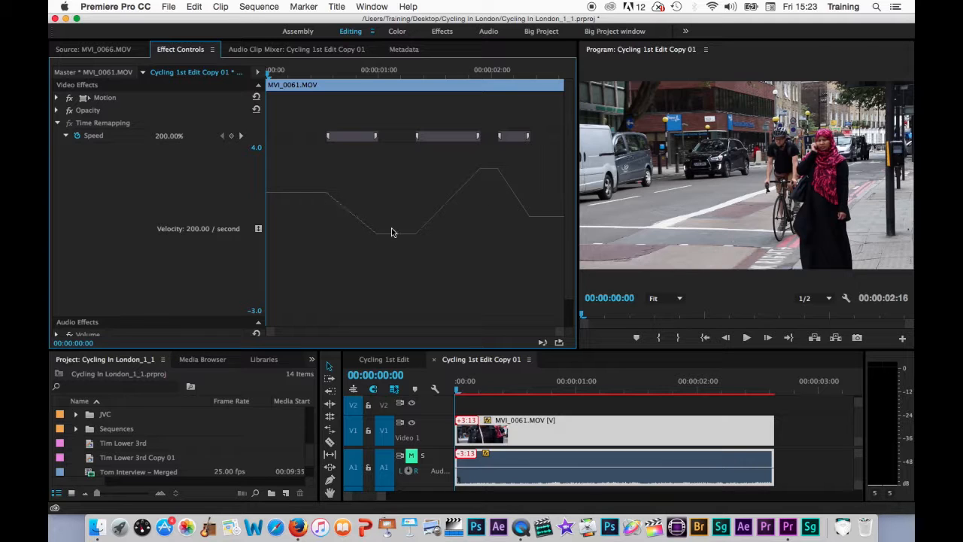
{"action": "mouse_move", "coordinate": [325, 188]}
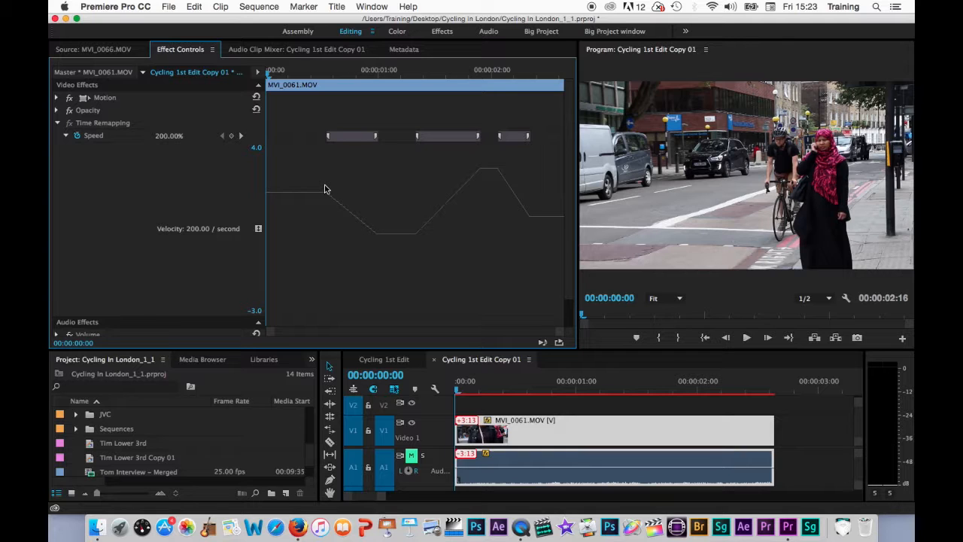
{"action": "mouse_move", "coordinate": [327, 139]}
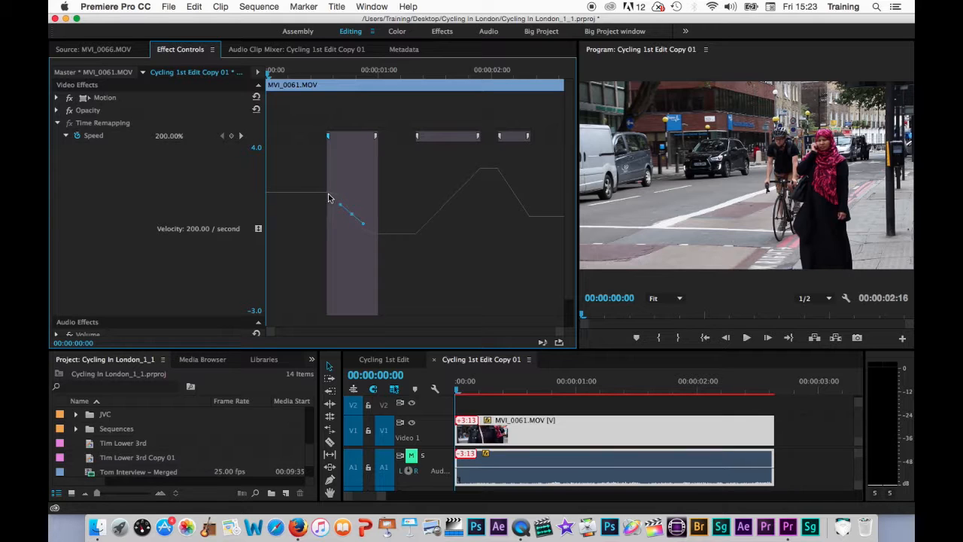
{"action": "mouse_move", "coordinate": [339, 201]}
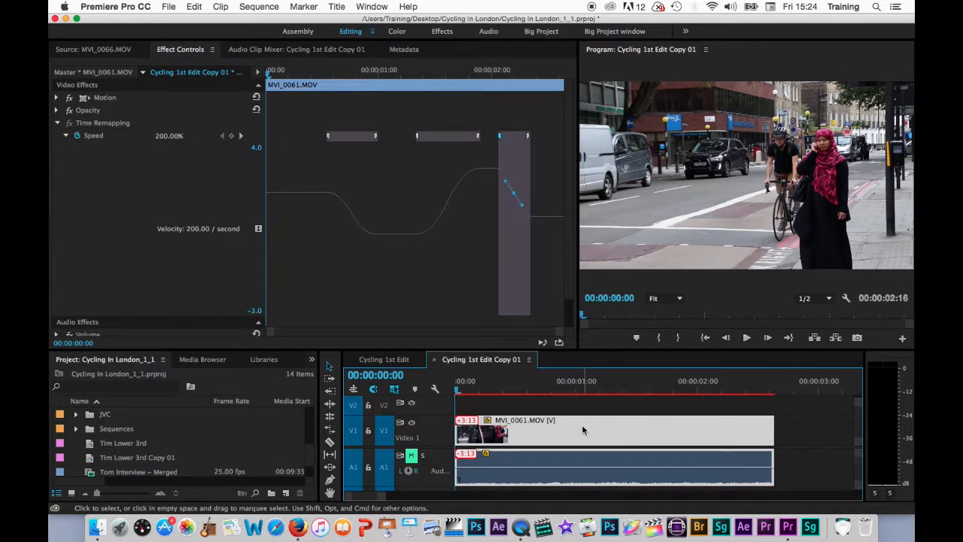
Step: Set Time Interpolation to Frame Blending and render the selected clip's preview
{"action": "left_click", "coordinate": [507, 312]}
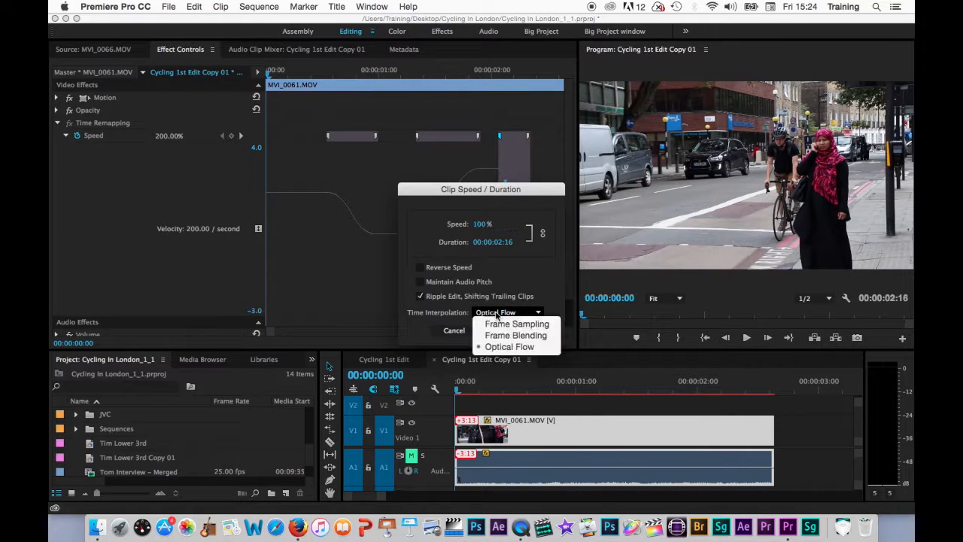
{"action": "mouse_move", "coordinate": [515, 335]}
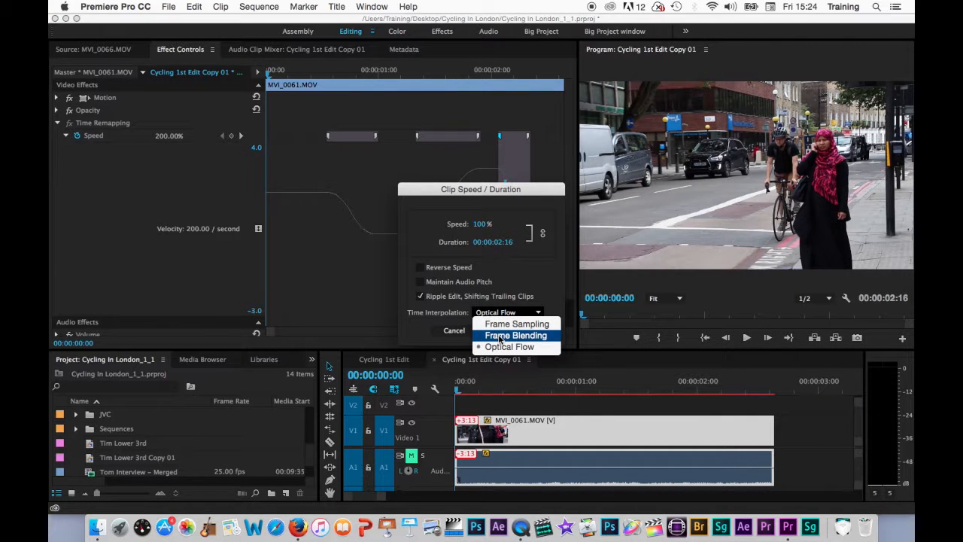
{"action": "left_click", "coordinate": [515, 335]}
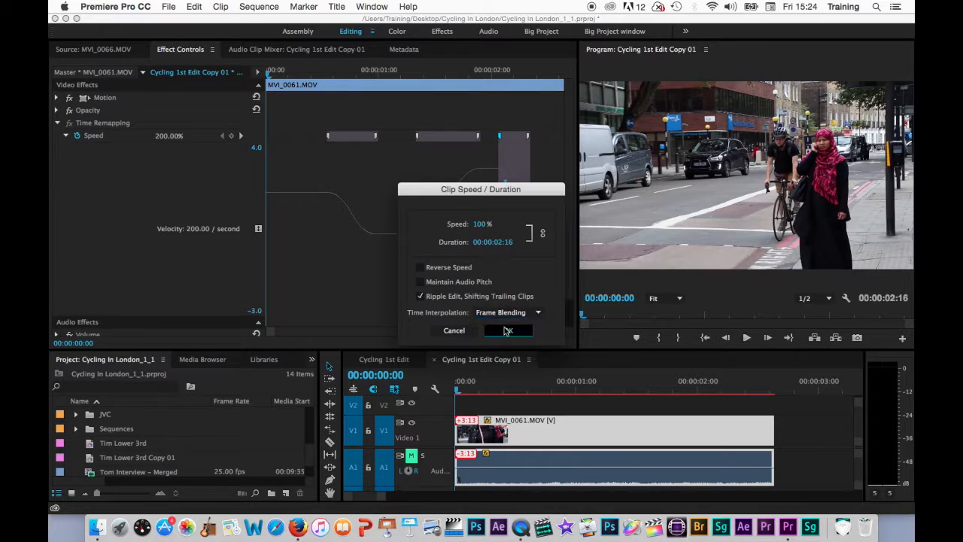
{"action": "left_click", "coordinate": [508, 330]}
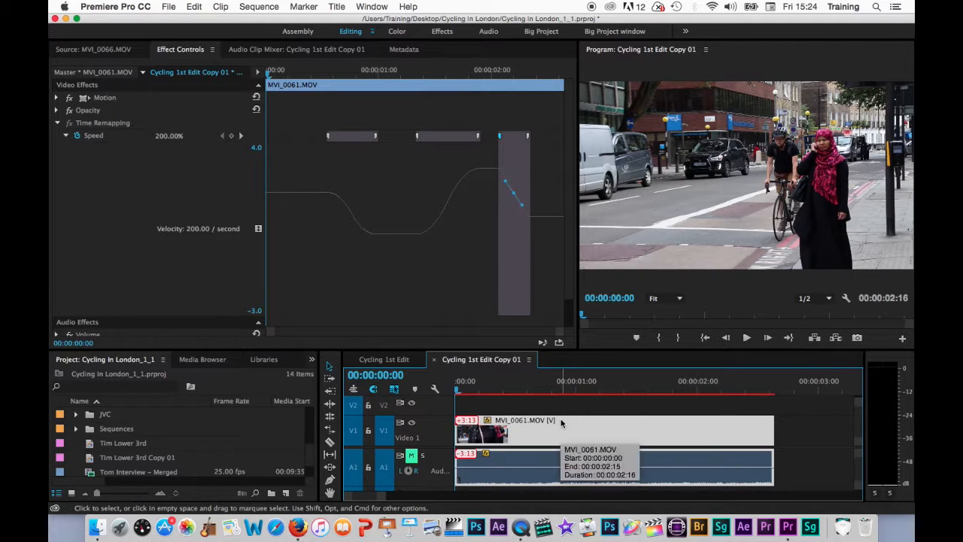
{"action": "left_click", "coordinate": [258, 6]}
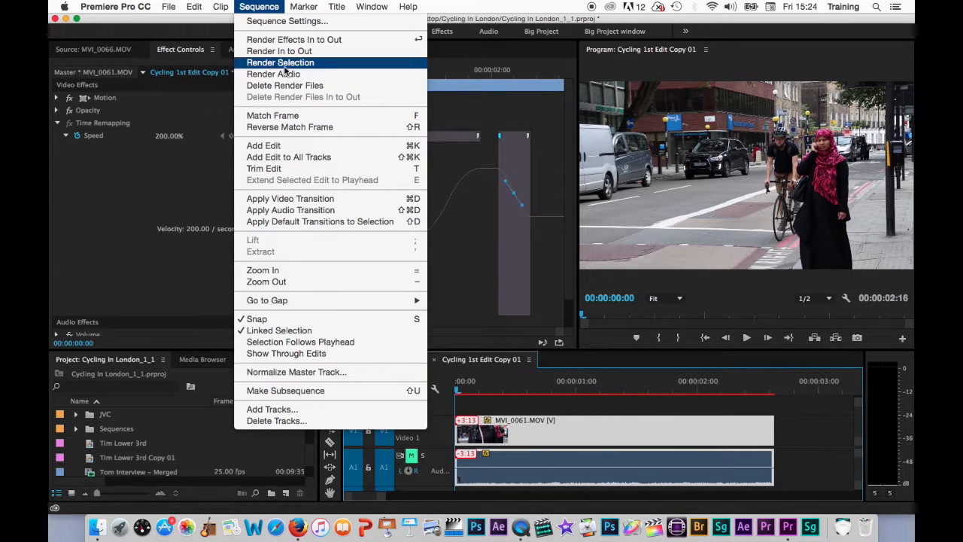
{"action": "left_click", "coordinate": [280, 62]}
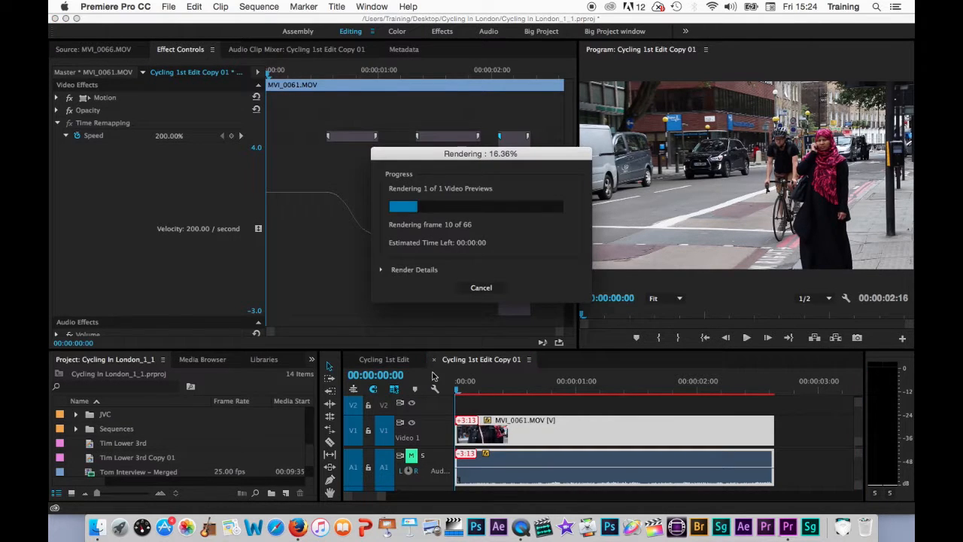